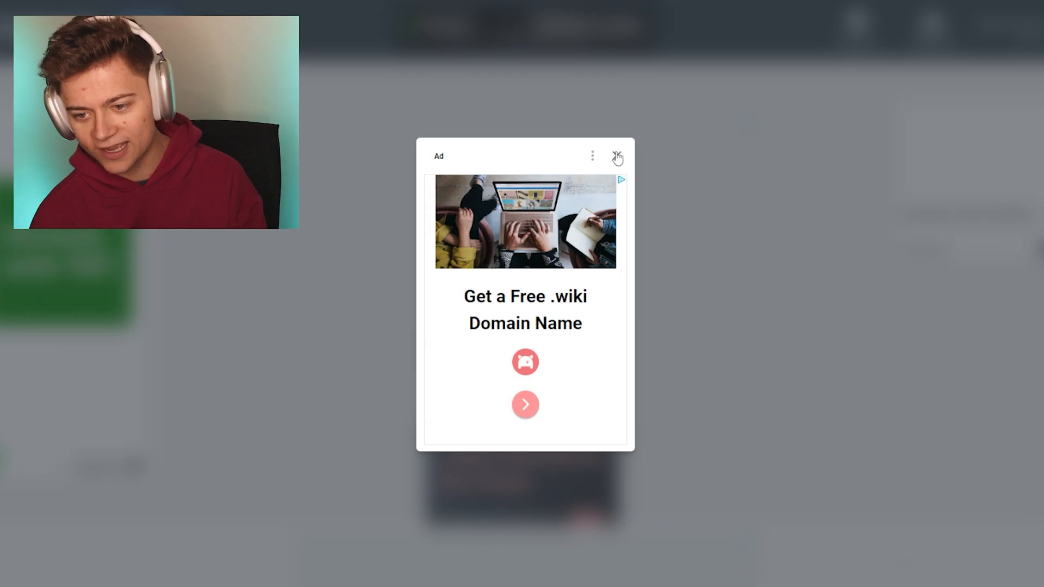
Close the advertisement pop-up covering the Create a server page
click(616, 157)
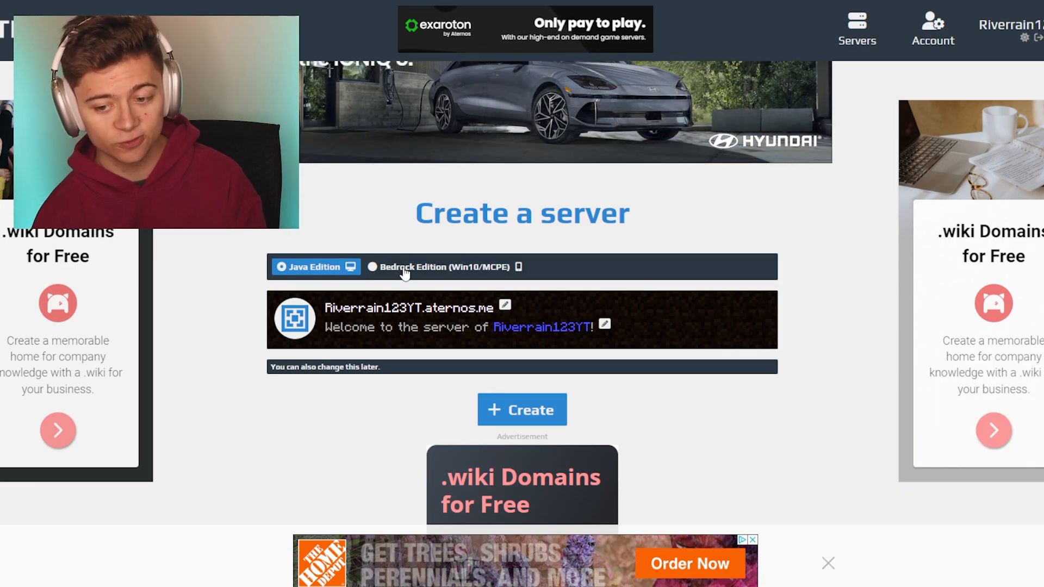
Choose Bedrock Edition (Win10/MCPE) and create the server
click(442, 266)
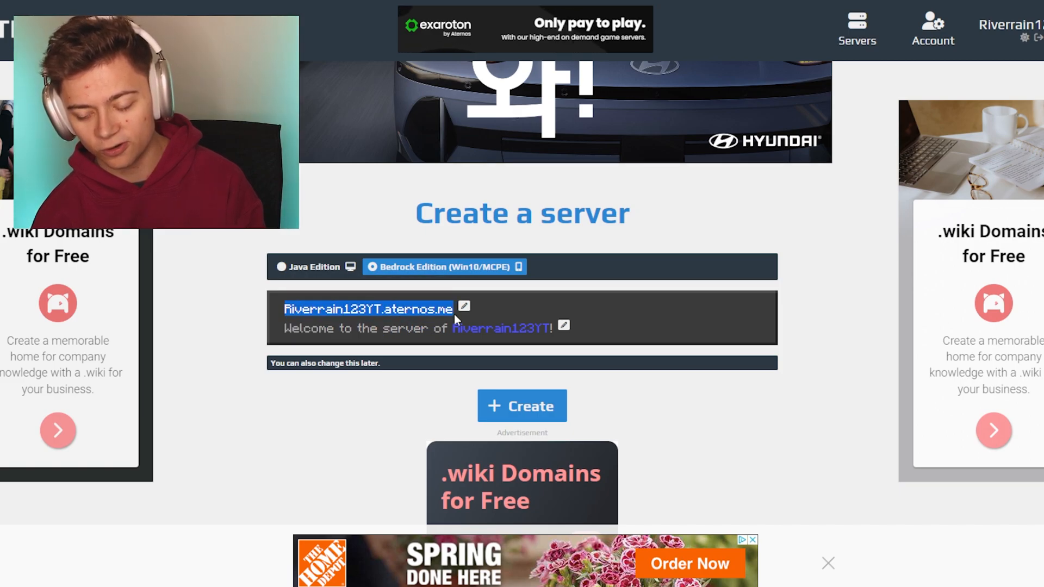
click(522, 406)
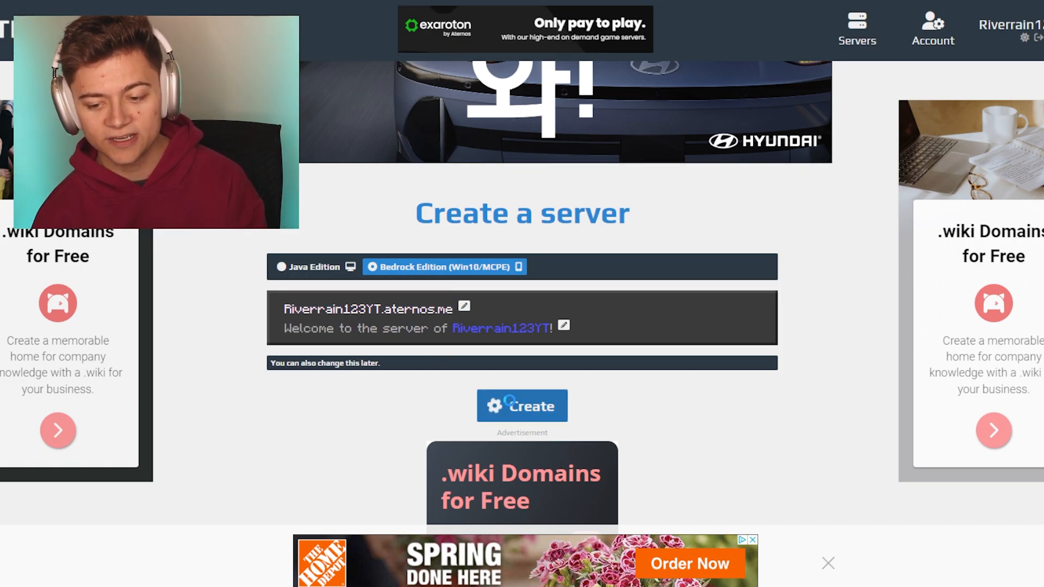
click(522, 406)
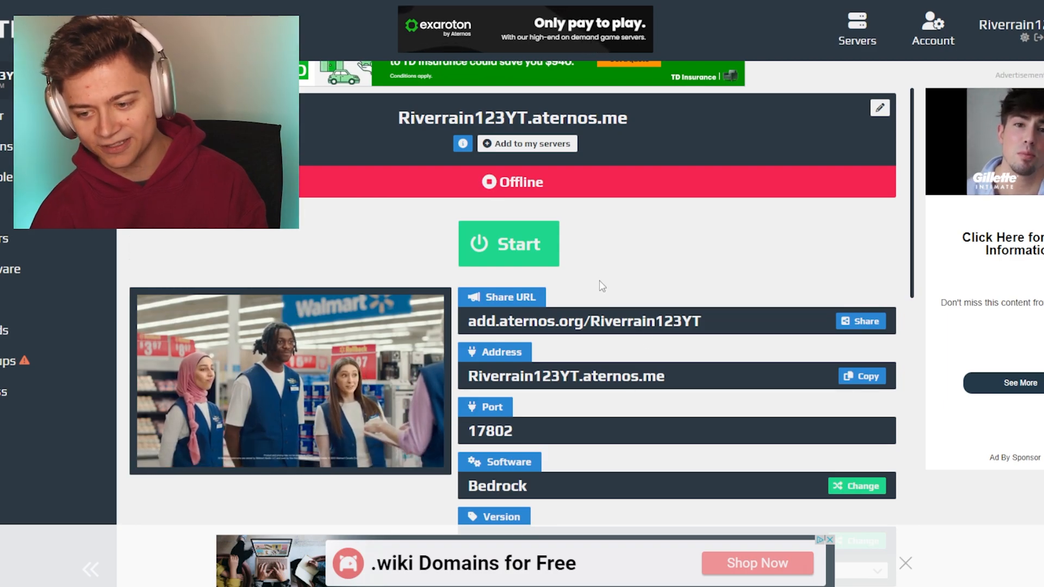
Start the server, accept the Minecraft EULA, and allow online notifications
click(508, 243)
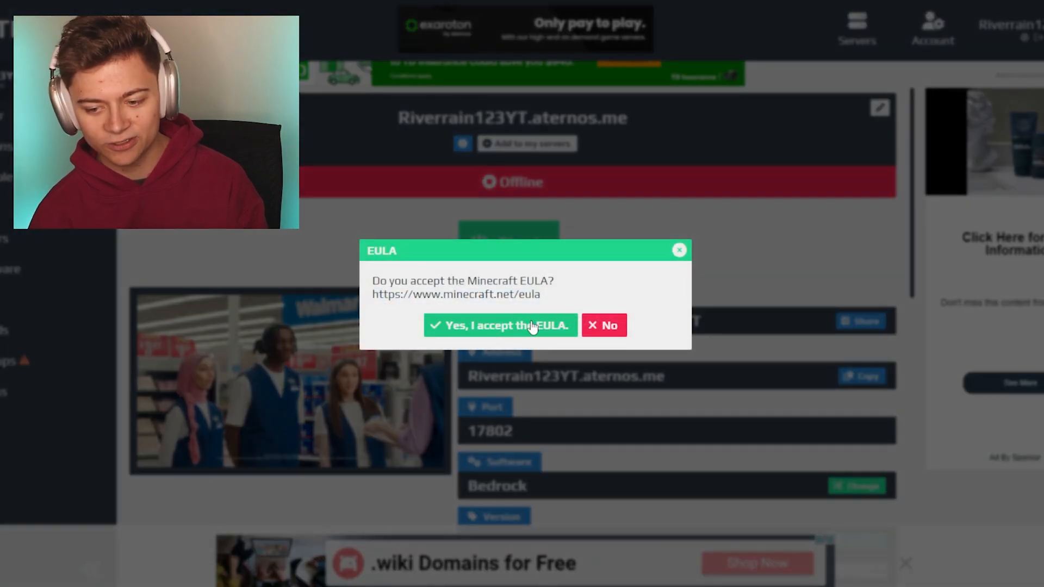
click(499, 325)
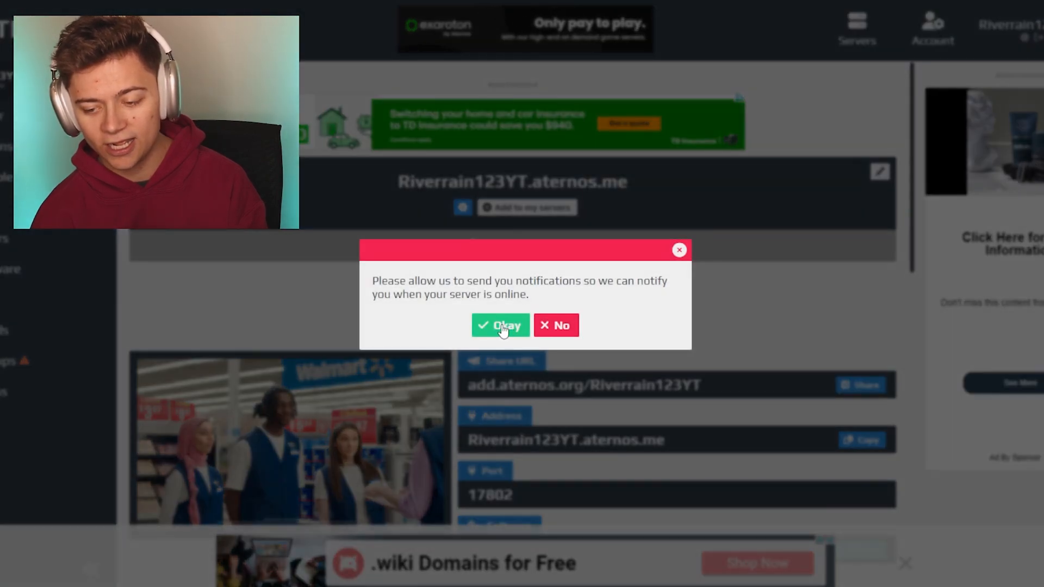
click(499, 325)
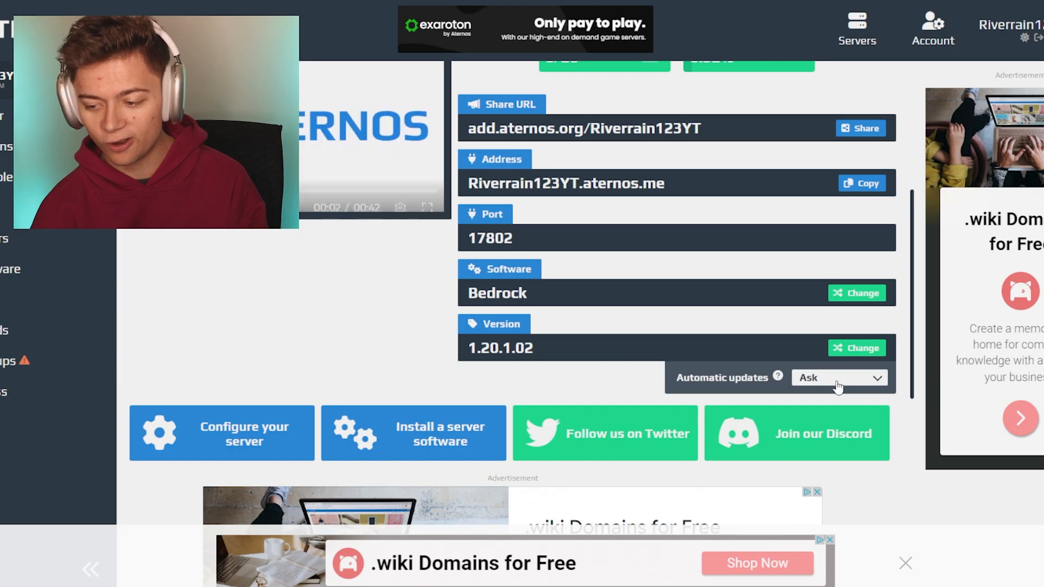
Set the server's automatic updates option to Always
click(837, 377)
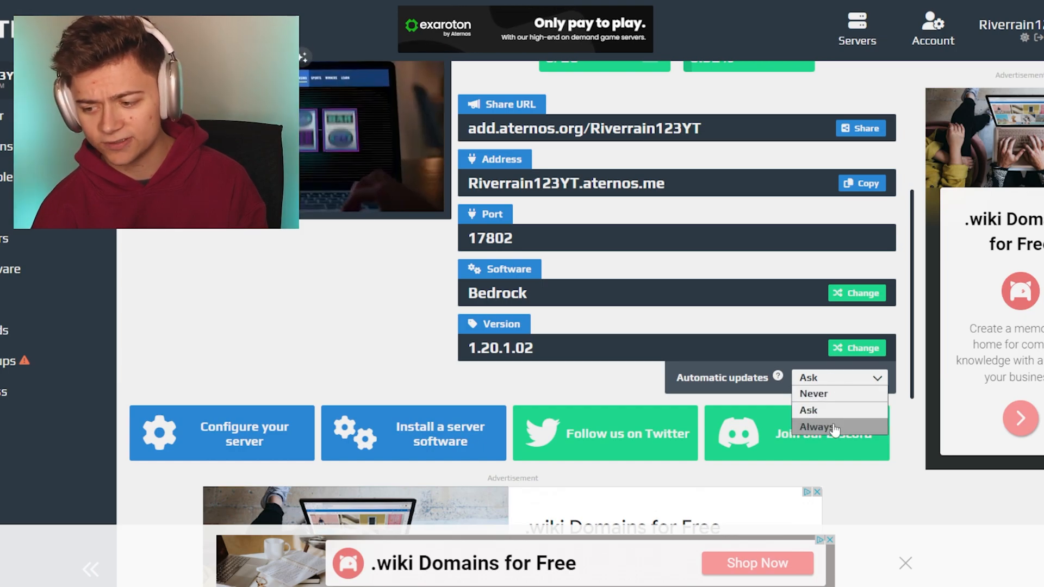
click(815, 426)
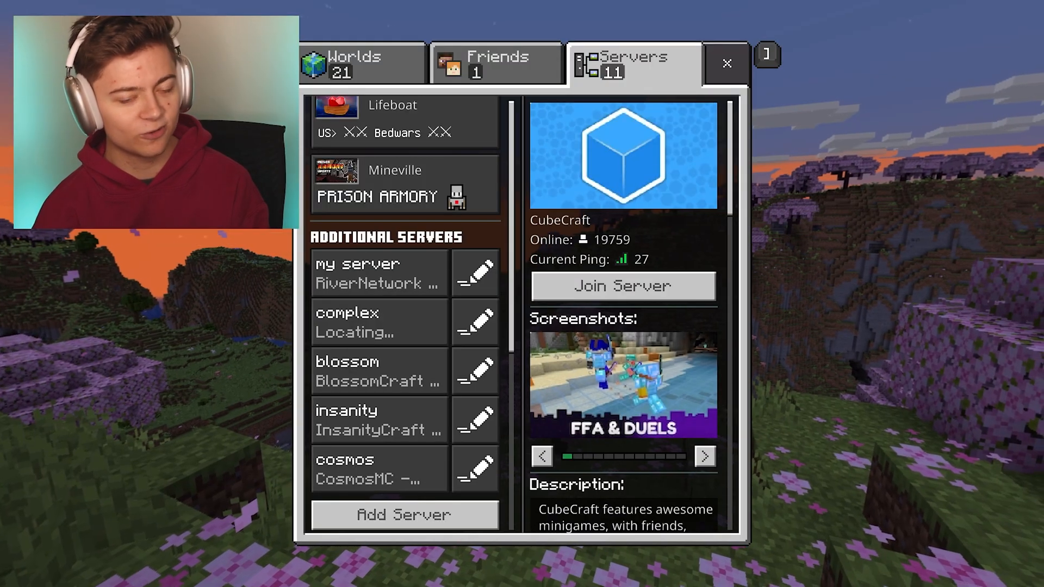
Add a server entry named 'my server #2' with address Riverrain123YT.aternos.me
click(403, 514)
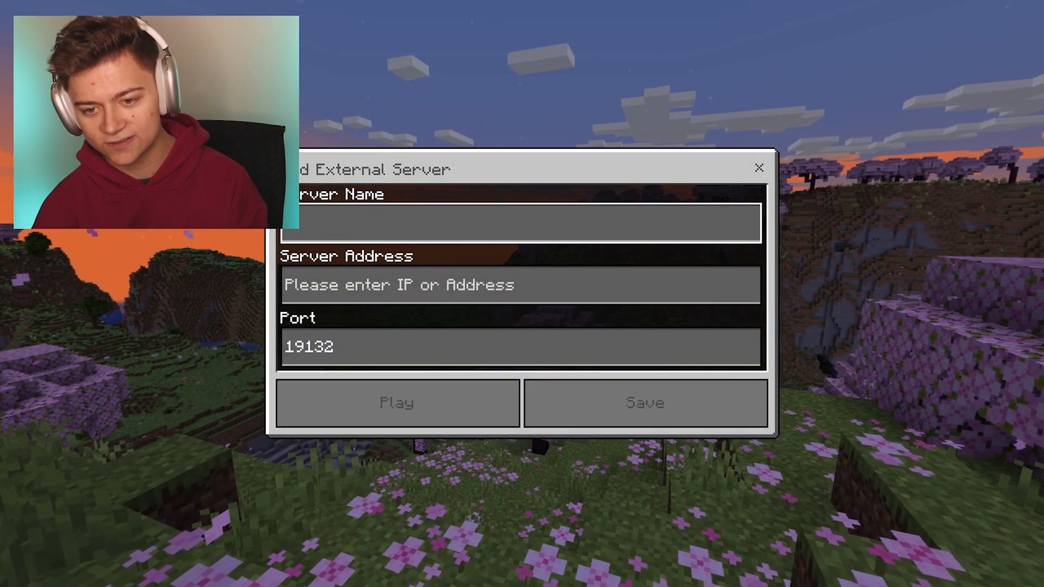
text(y server)
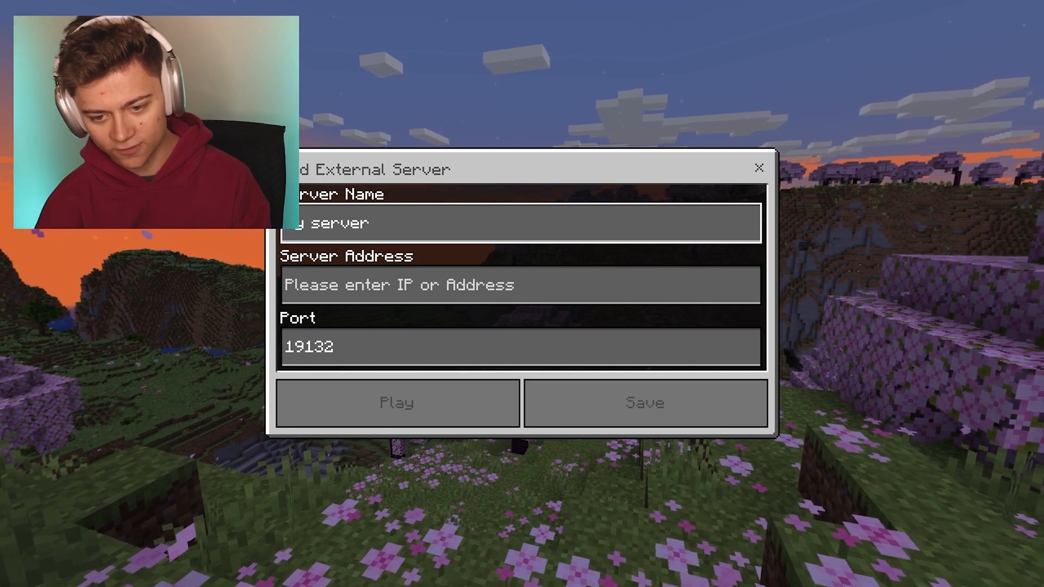
text(#2)
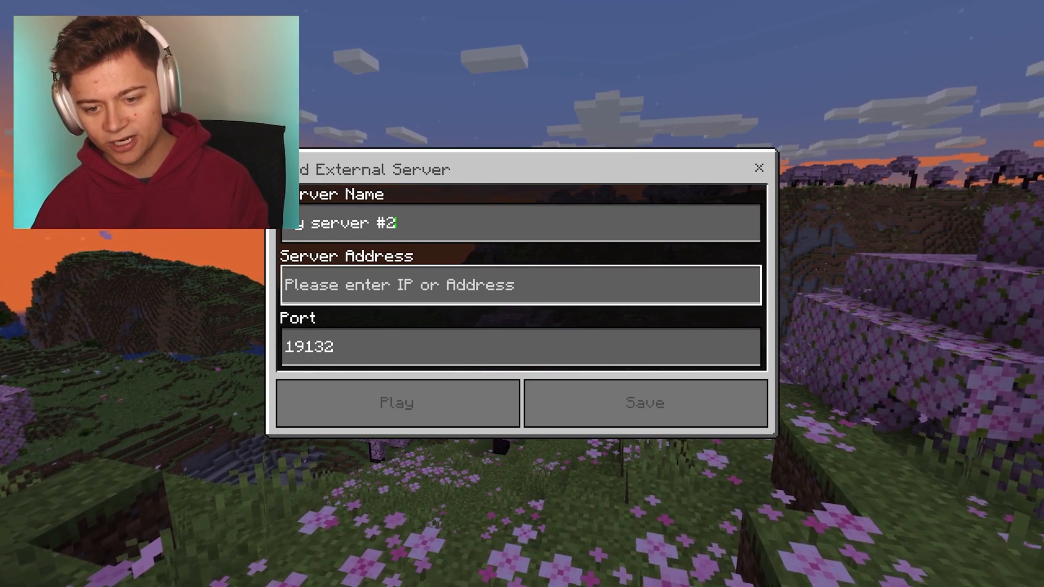
text(Riverrain123YT.aternos.me)
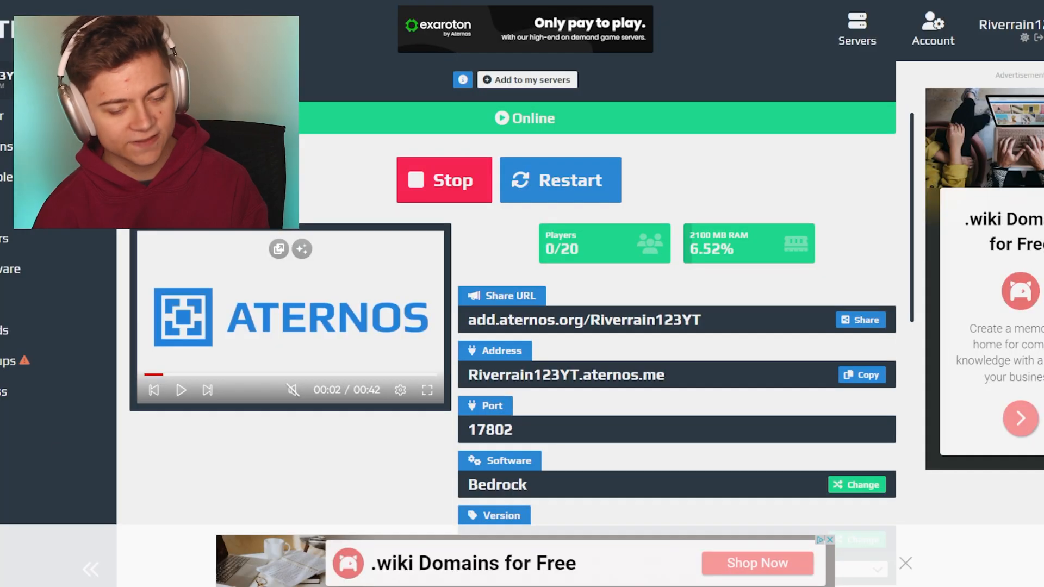
Scroll the Aternos dashboard down to find the server port 17802
scroll(down, 3)
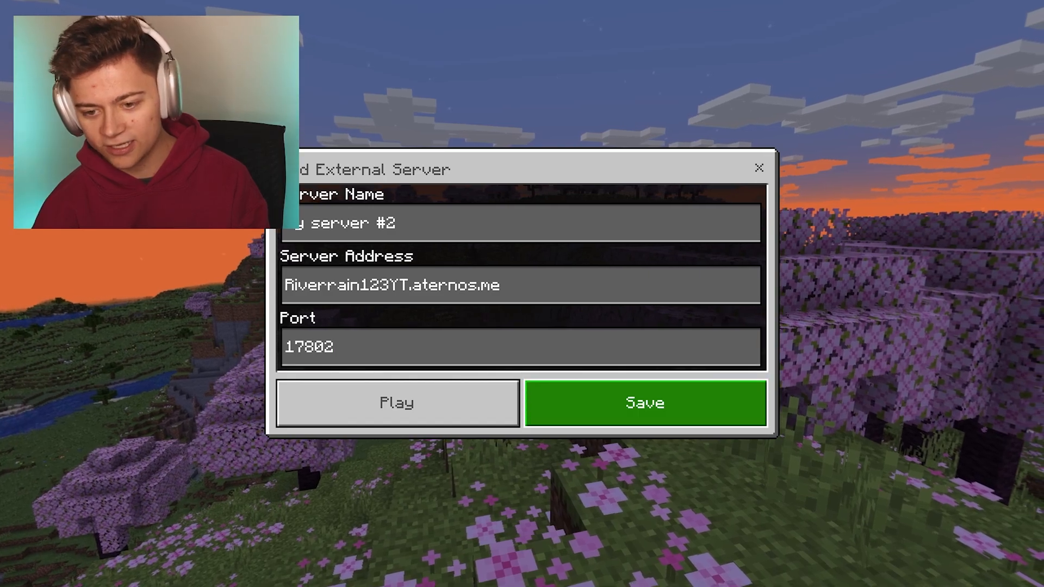
Save 'my server #2' to the server list and join it
click(644, 403)
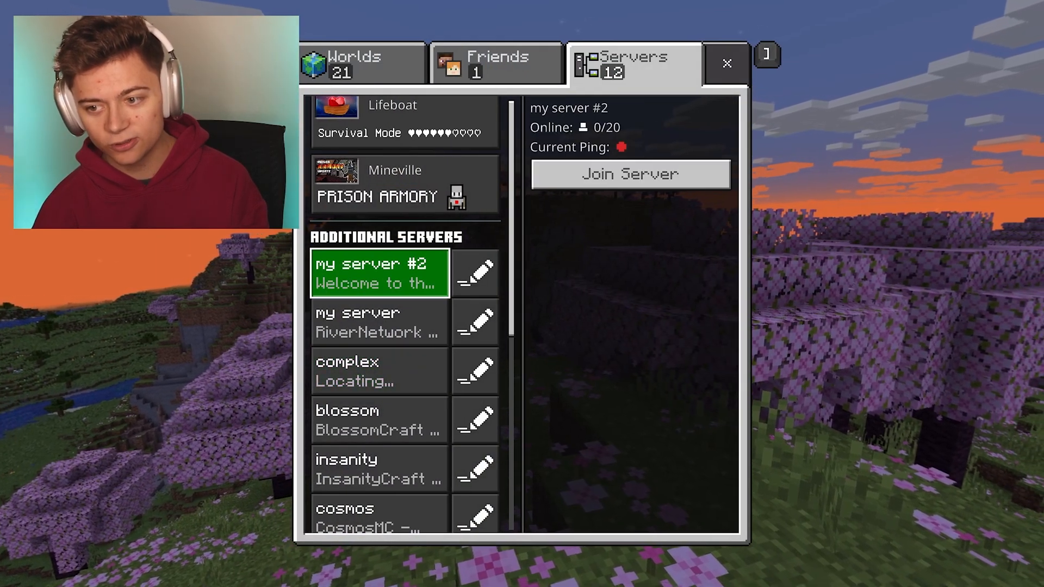
click(628, 174)
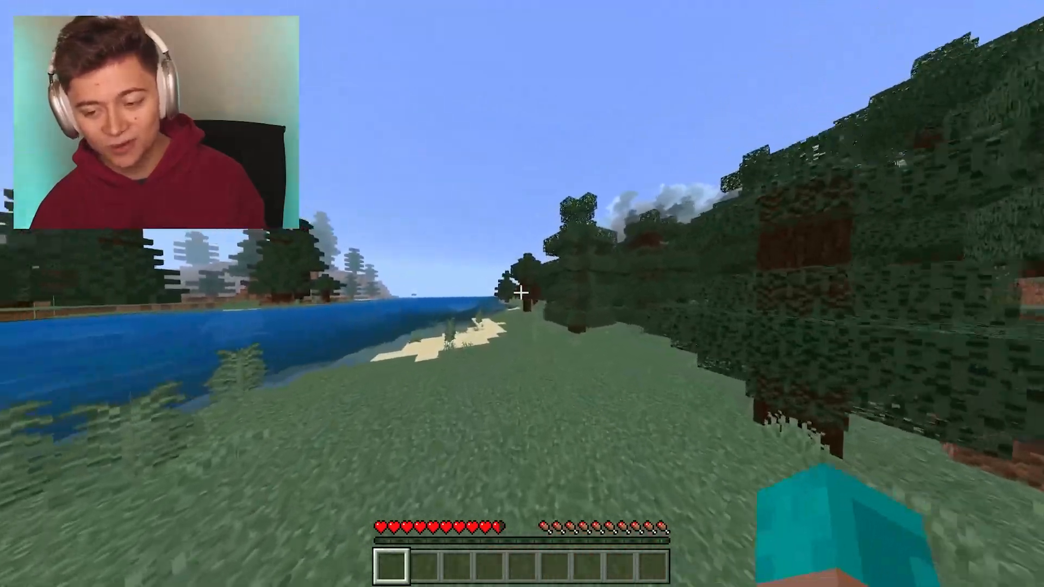
Walk forward along the riverbank in the joined world
key(w)
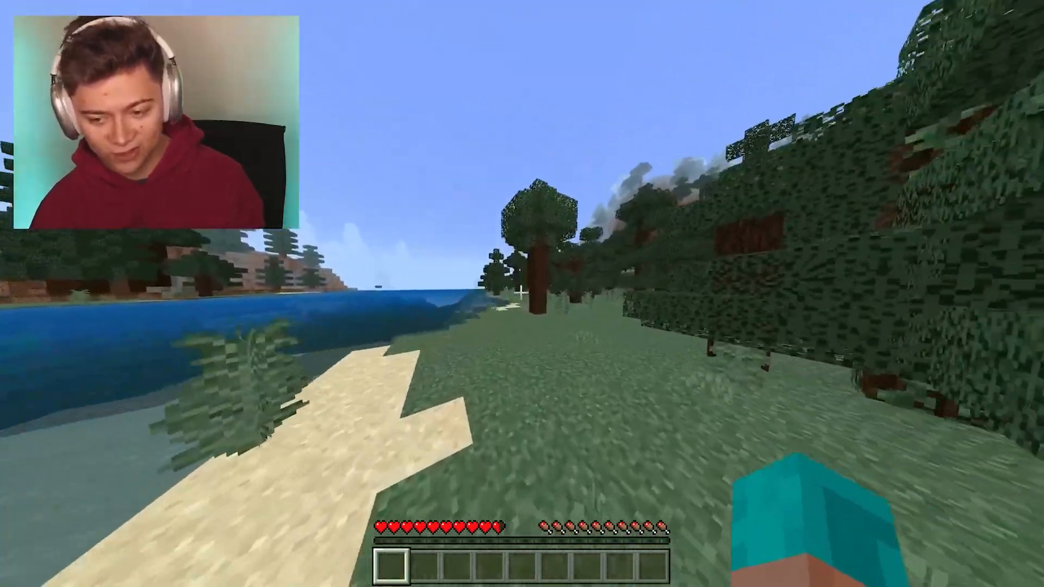